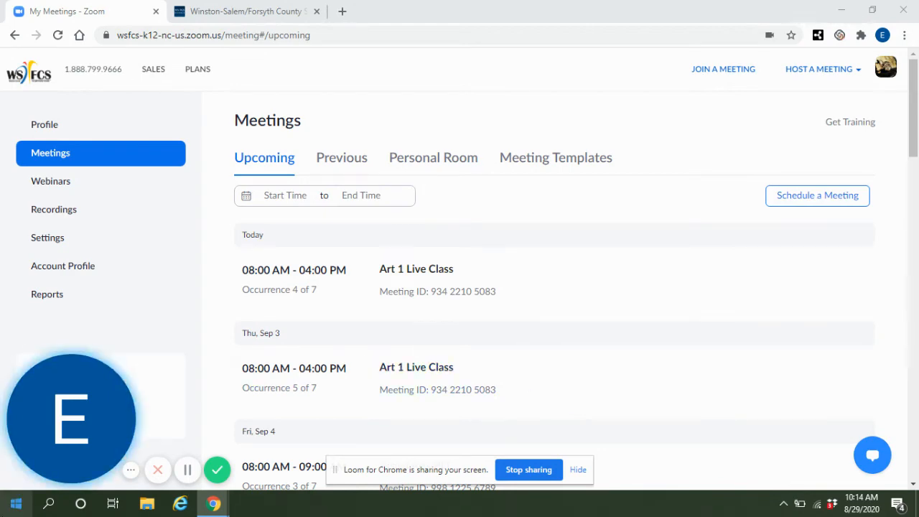
mouse_move(79, 169)
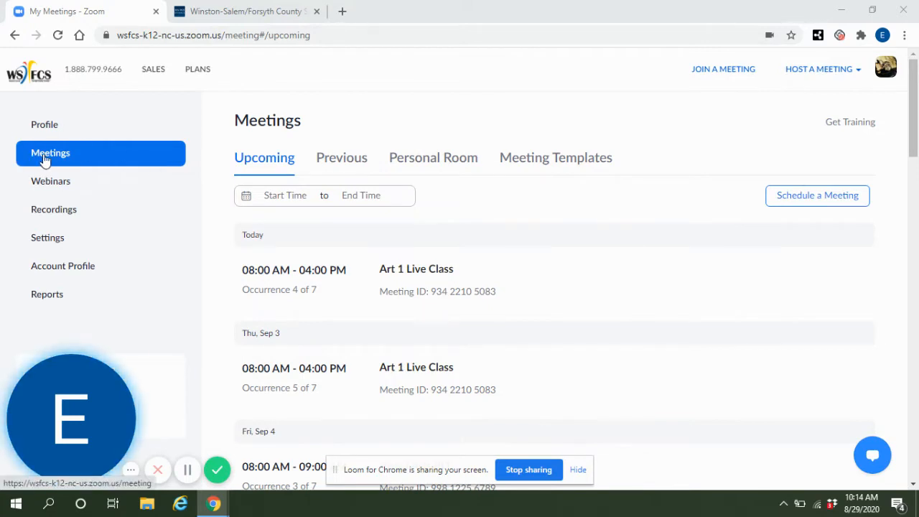
mouse_move(56, 208)
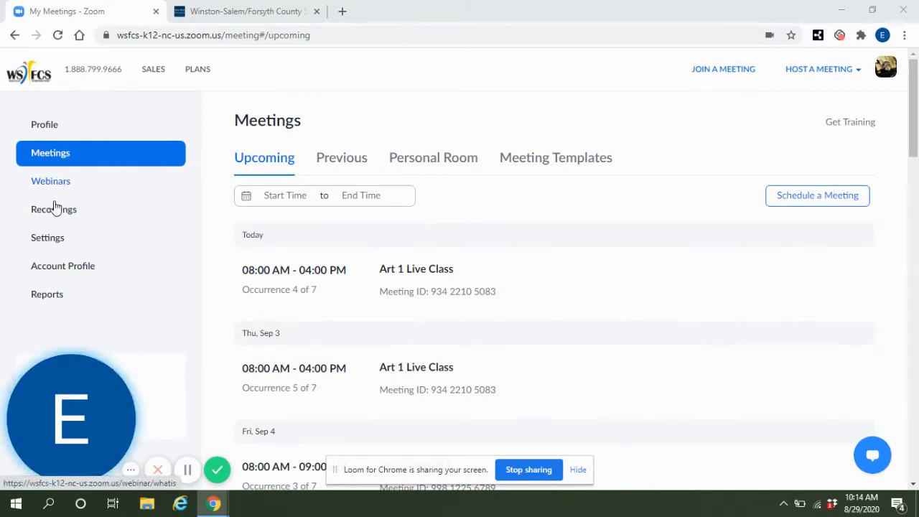
mouse_move(46, 293)
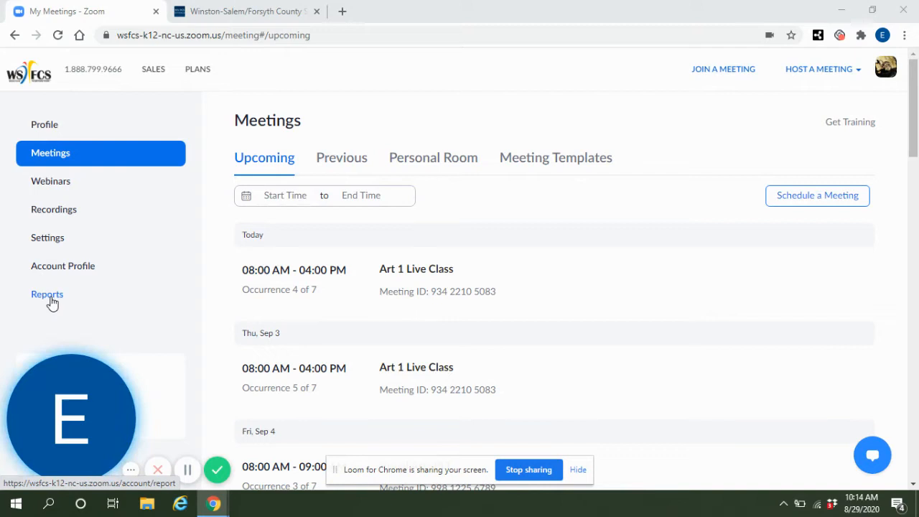
- Bring up the Usage report of meetings held between 08/28/2020 and 08/29/2020
left_click(48, 293)
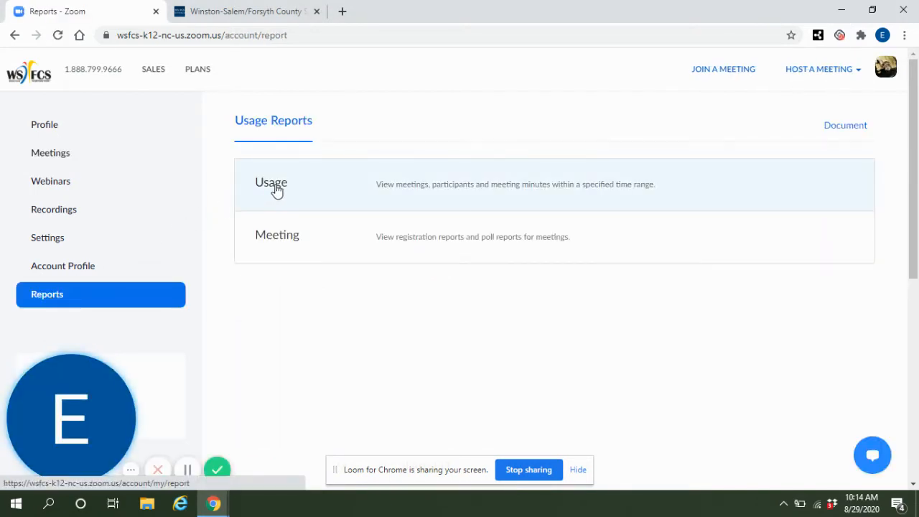
left_click(270, 183)
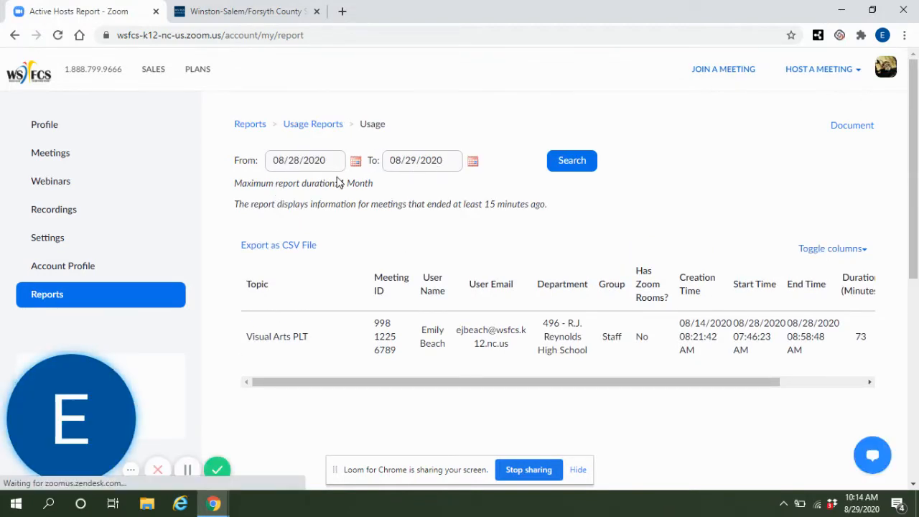
mouse_move(514, 189)
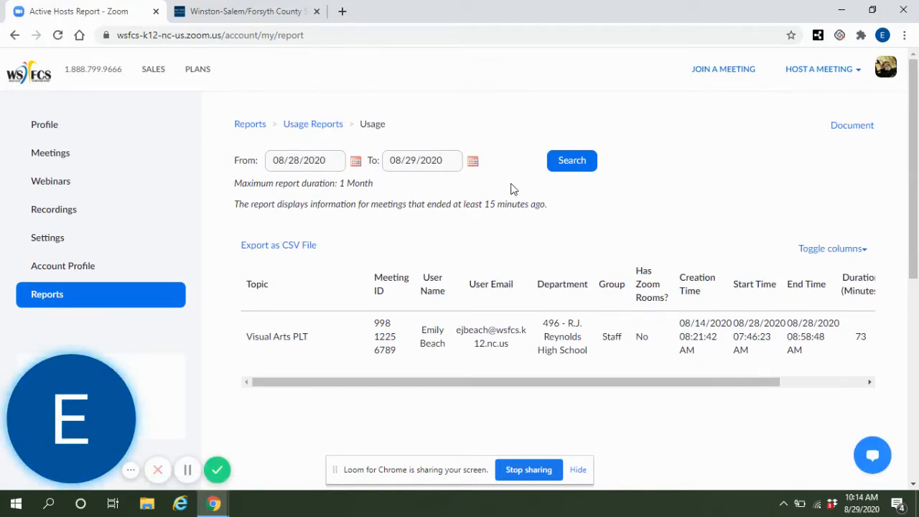
mouse_move(399, 196)
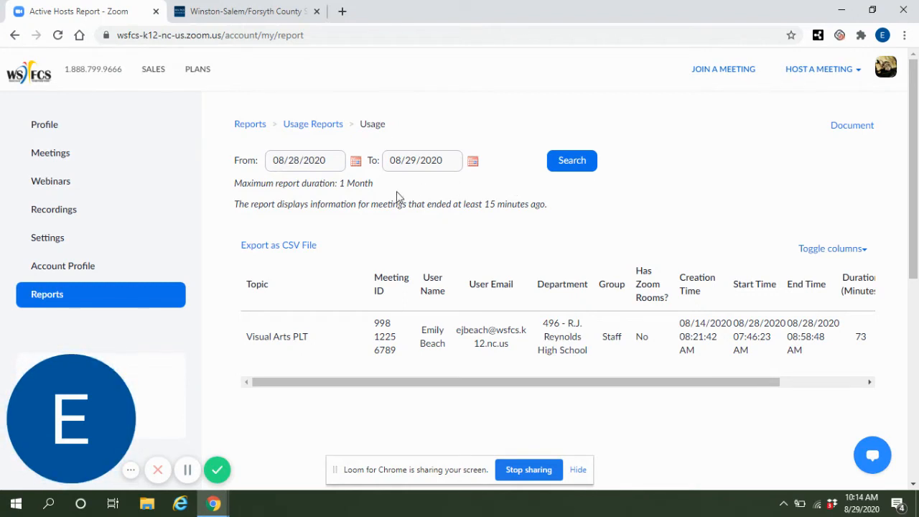
mouse_move(295, 388)
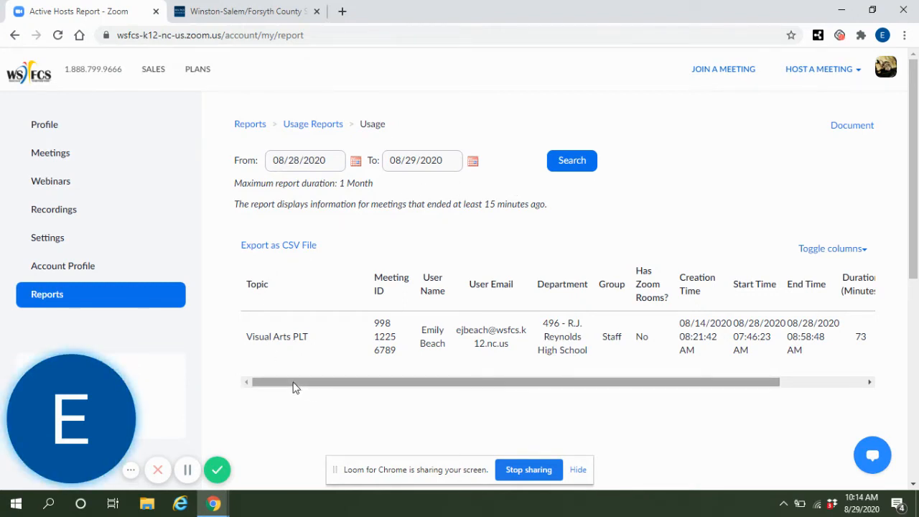
mouse_move(329, 387)
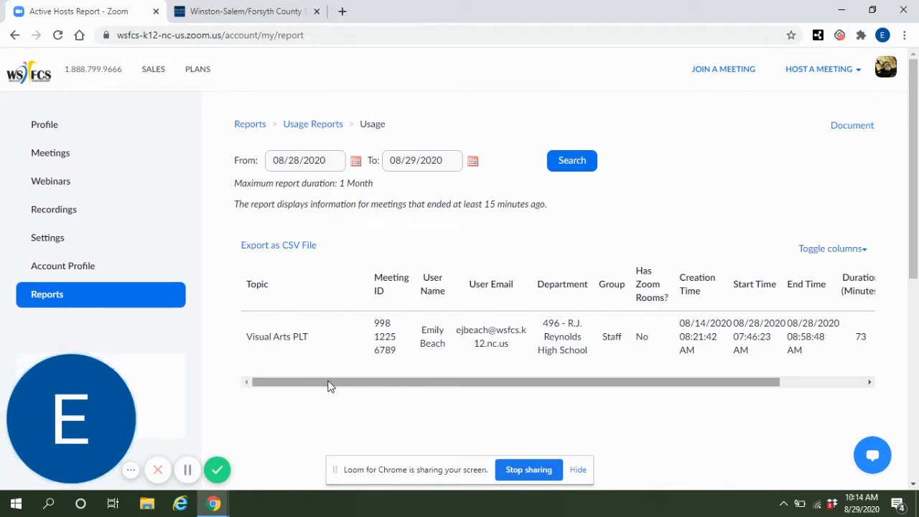
- Reveal the Visual Arts PLT meeting's 73-minute duration and 5 participants in the table
left_click_drag(328, 382, 477, 382)
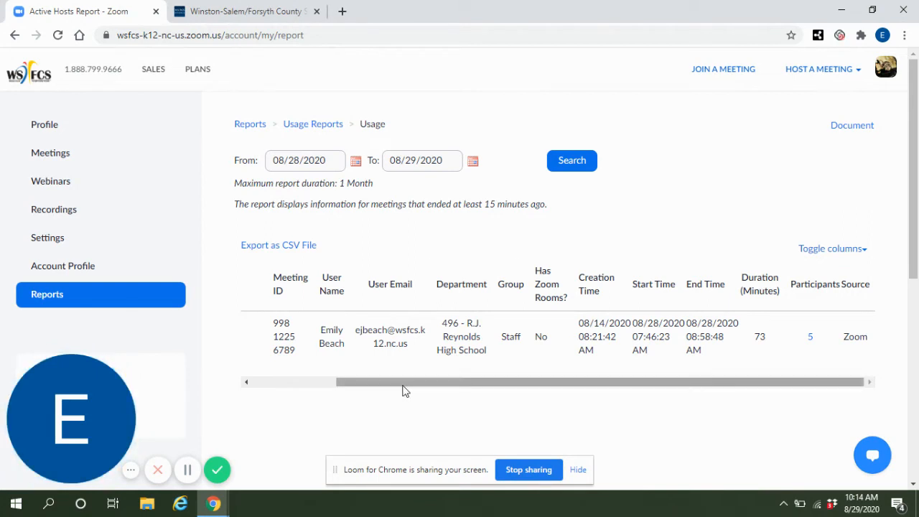
mouse_move(546, 394)
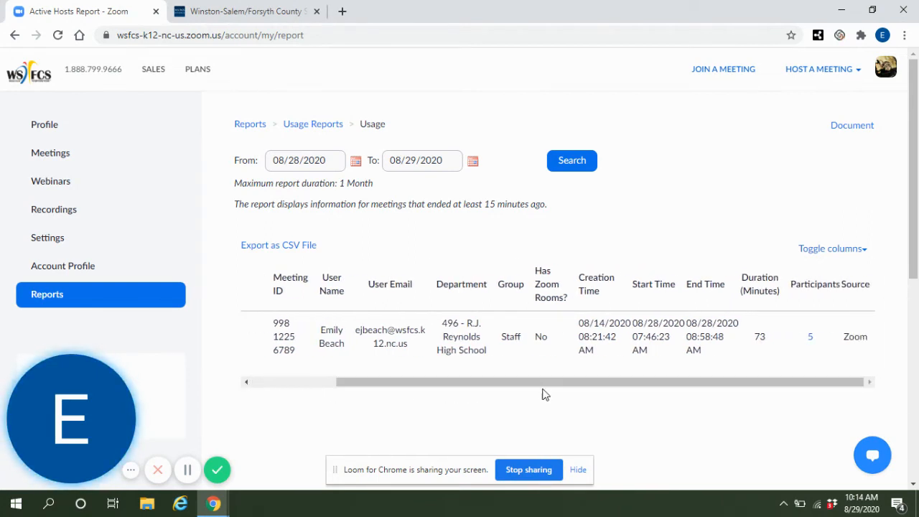
mouse_move(819, 296)
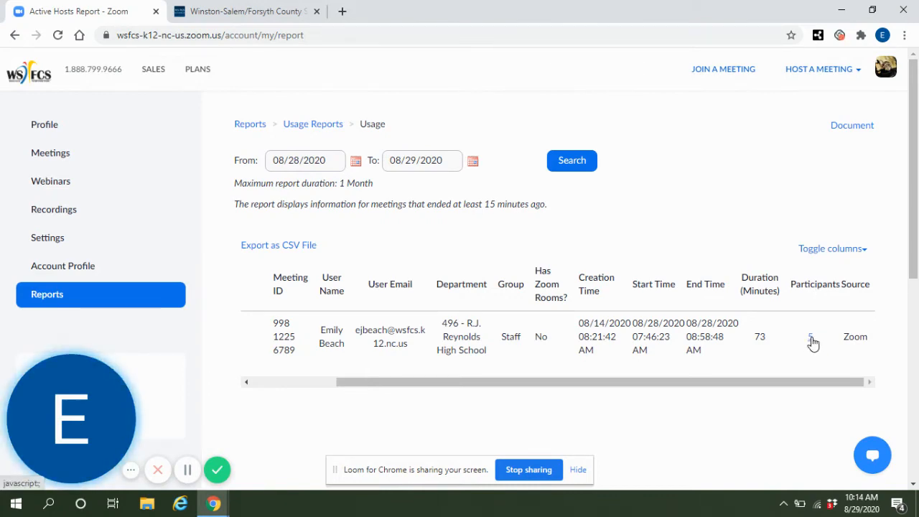
- Show the 5 attendees of the Visual Arts PLT meeting with join/leave times and durations
left_click(810, 336)
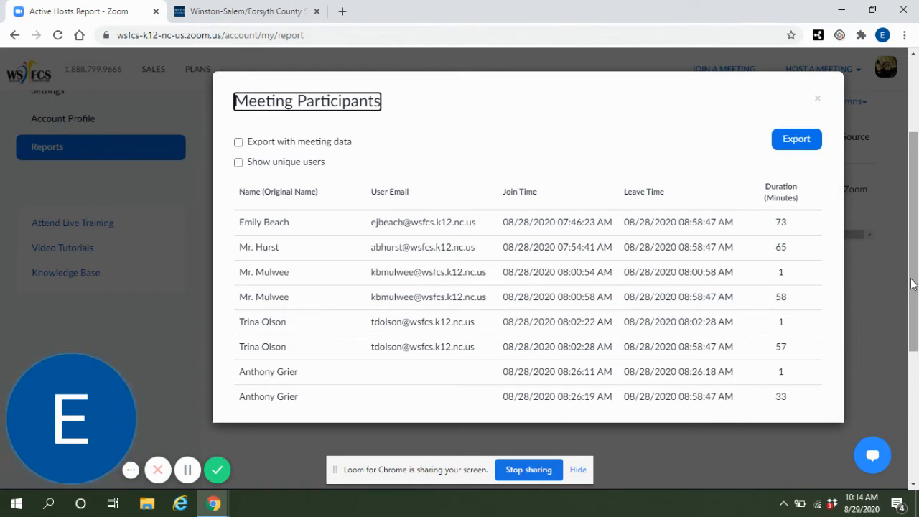
mouse_move(251, 390)
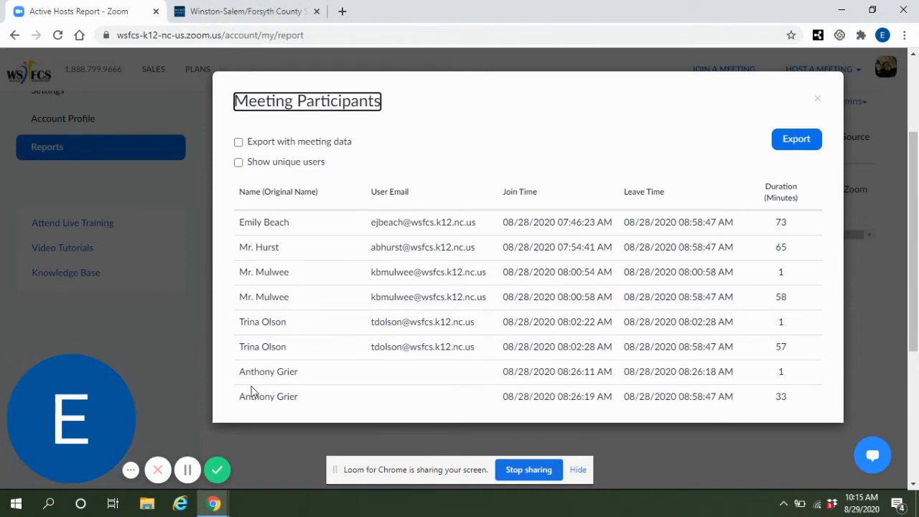
mouse_move(423, 241)
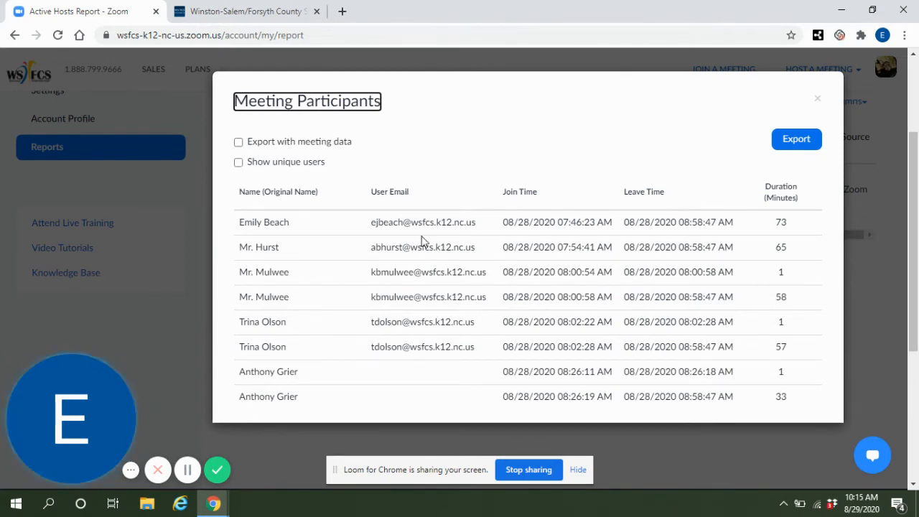
mouse_move(526, 204)
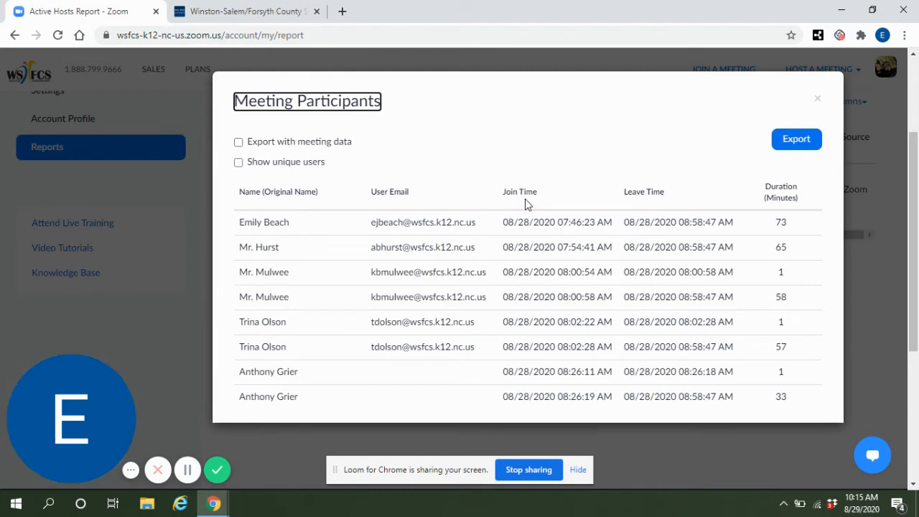
mouse_move(663, 207)
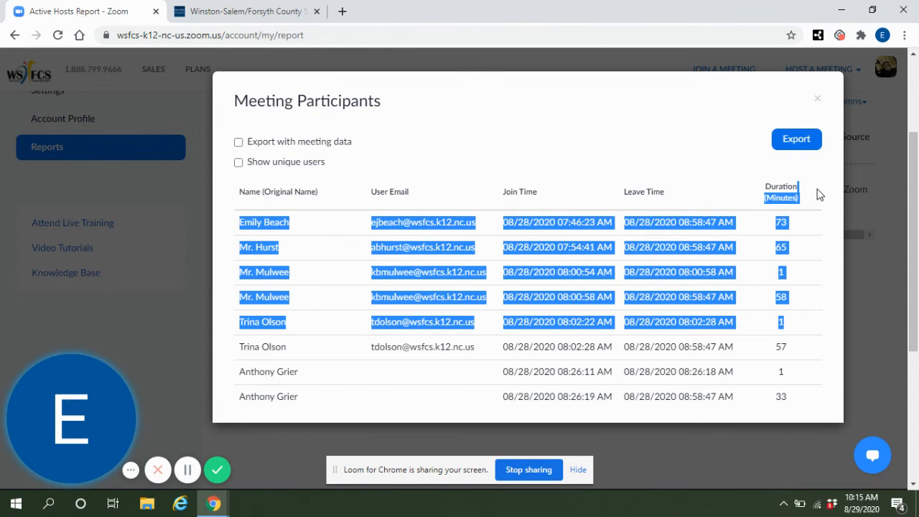
mouse_move(758, 98)
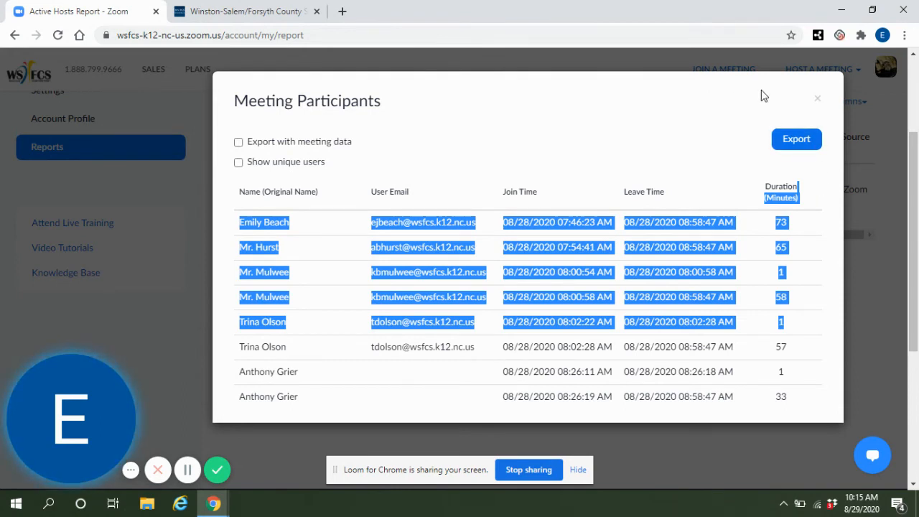
mouse_move(688, 100)
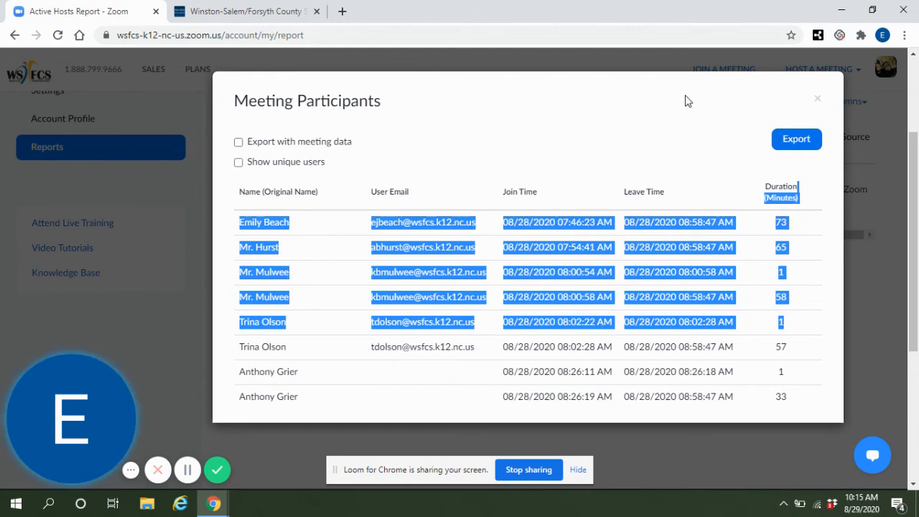
mouse_move(675, 103)
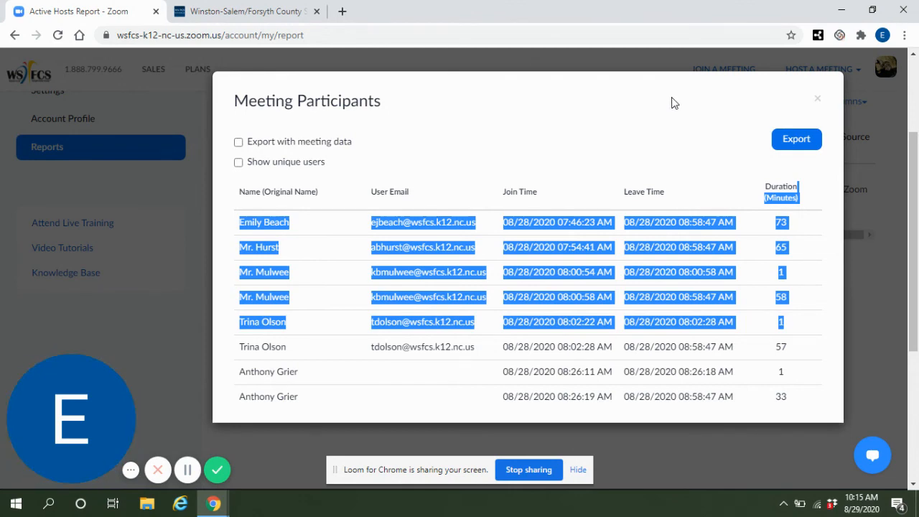
mouse_move(551, 438)
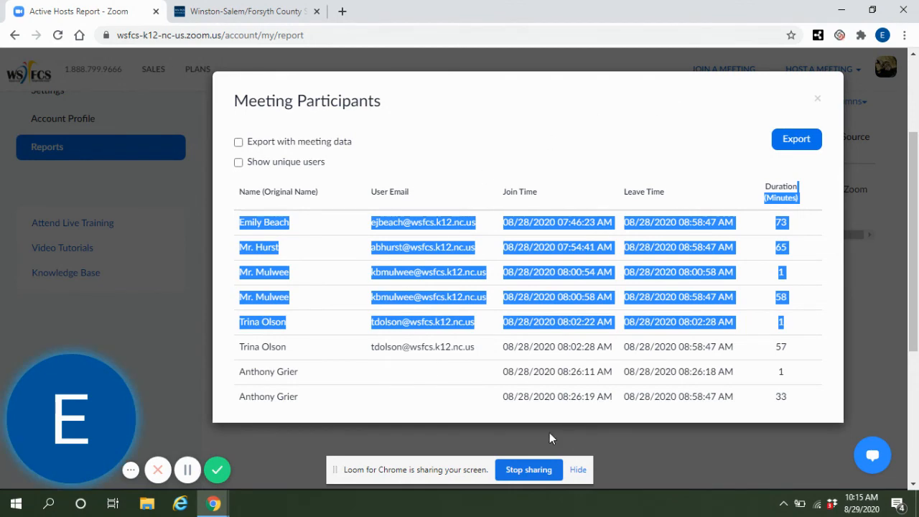